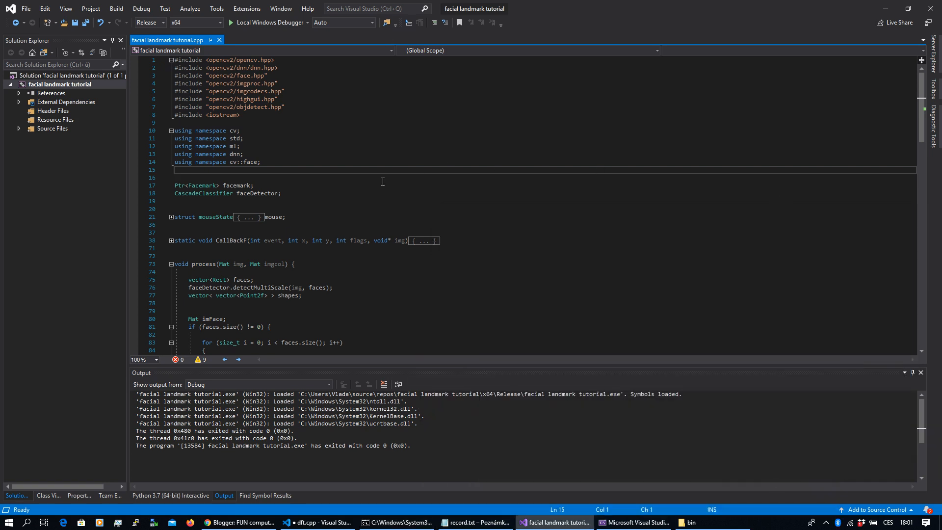
mouse_move(365, 184)
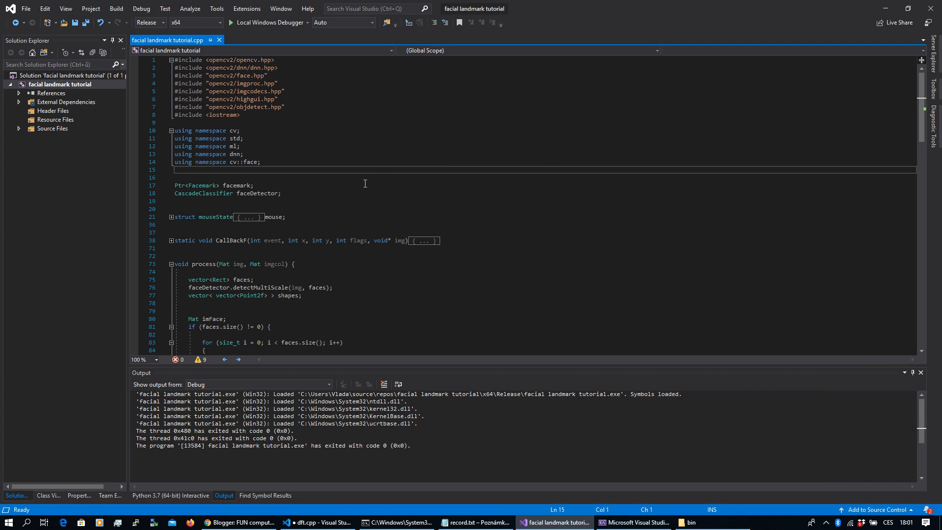
mouse_move(323, 185)
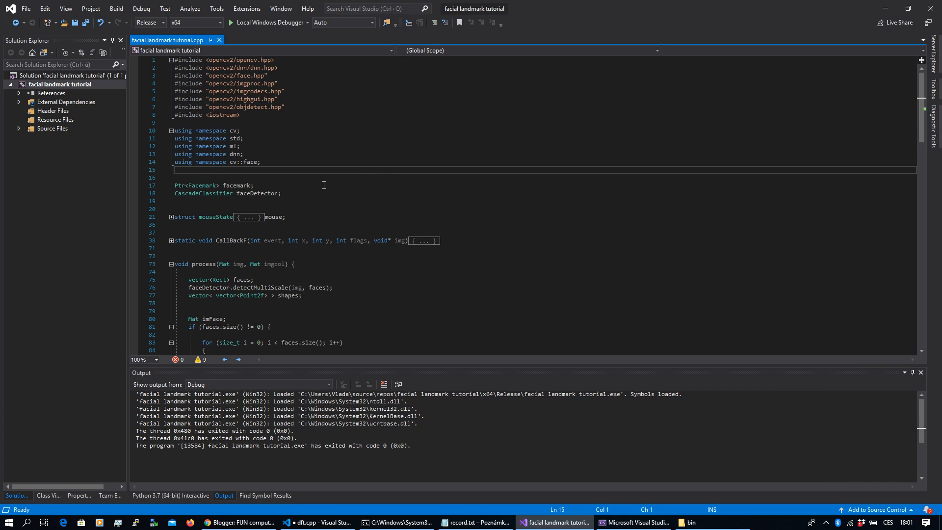
mouse_move(317, 182)
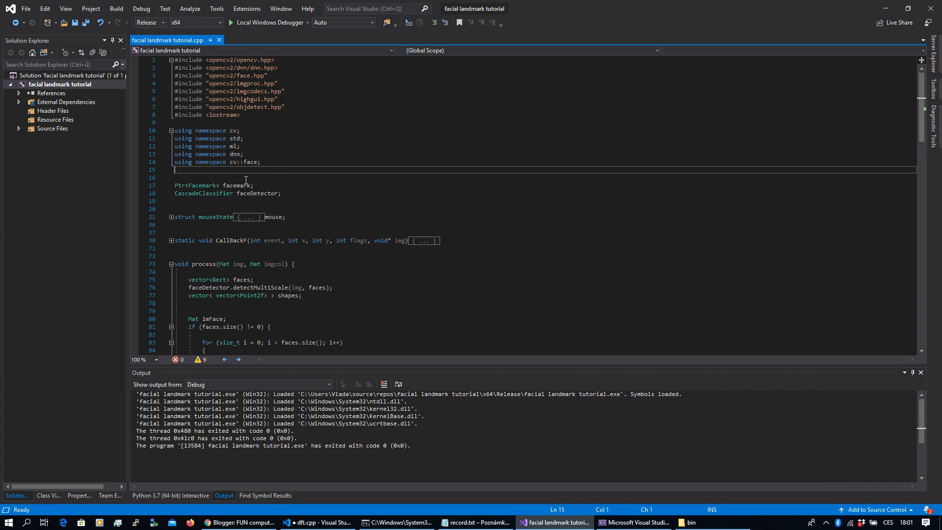
mouse_move(237, 186)
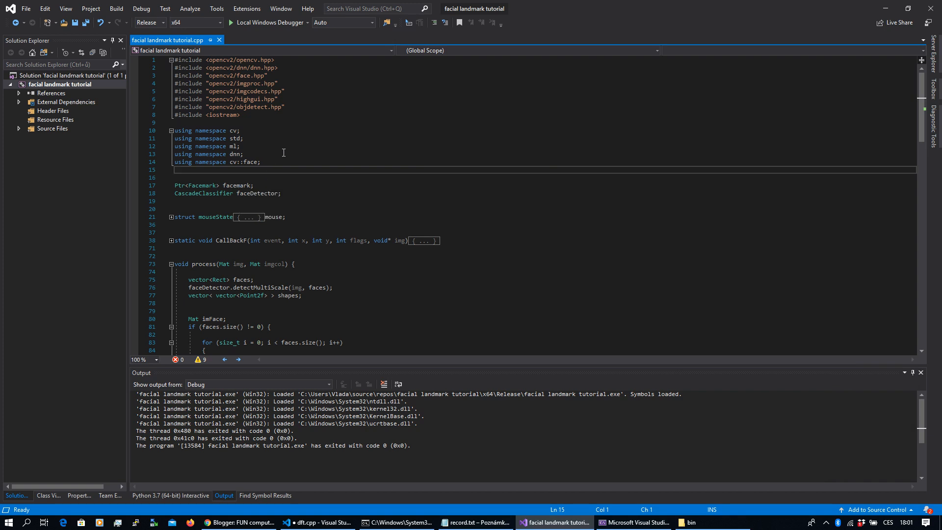
mouse_move(281, 156)
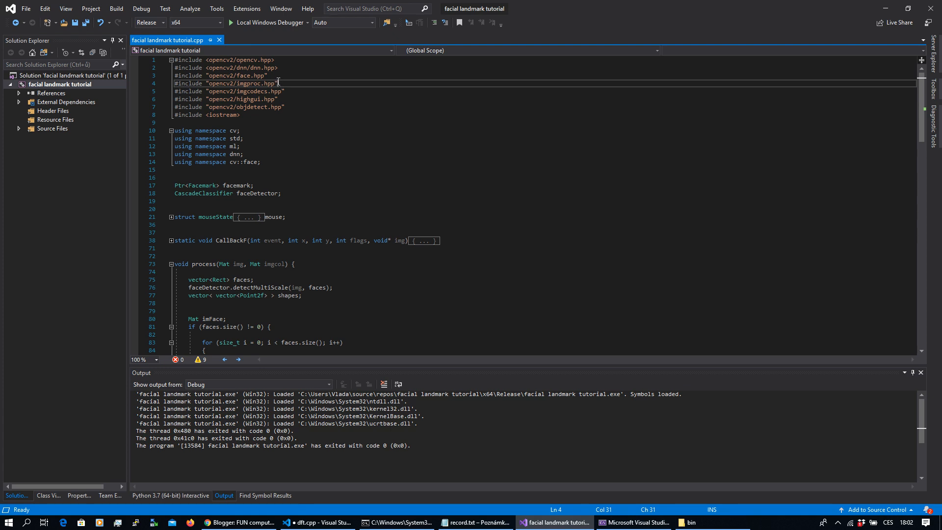
Walk through the face.hpp include, the std namespace line and the faceDetector global.
click(266, 76)
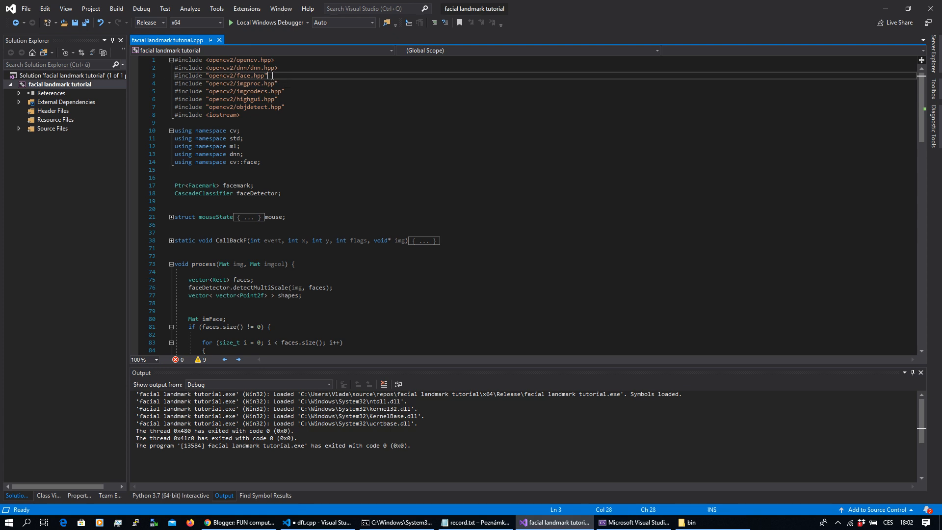
double_click(235, 76)
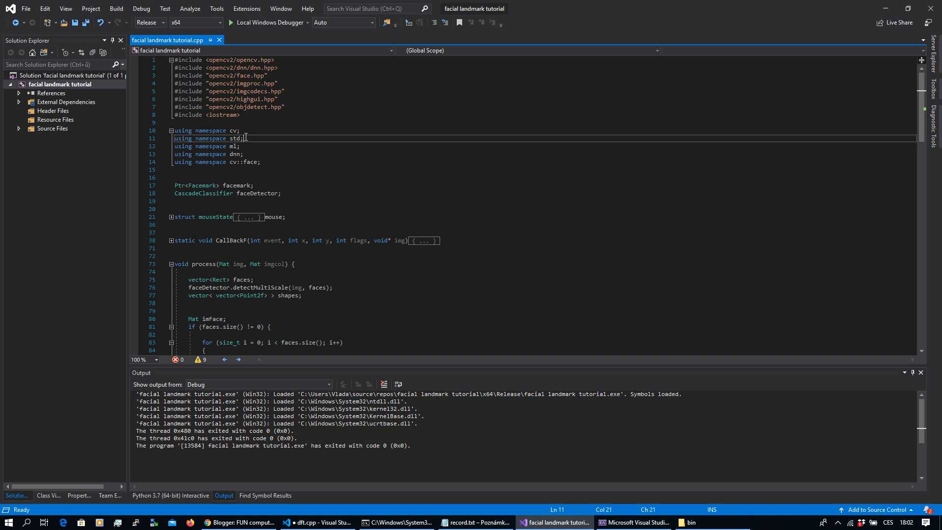
drag(174, 146, 243, 154)
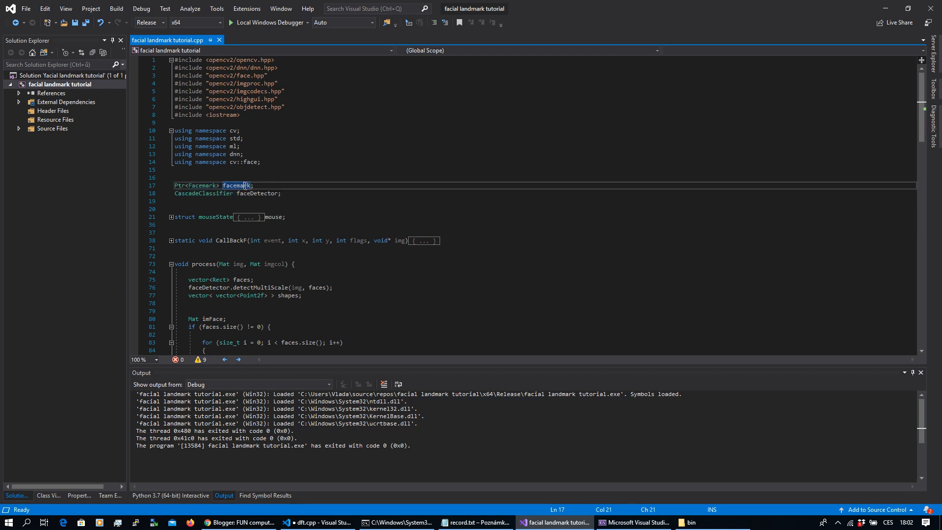
double_click(255, 193)
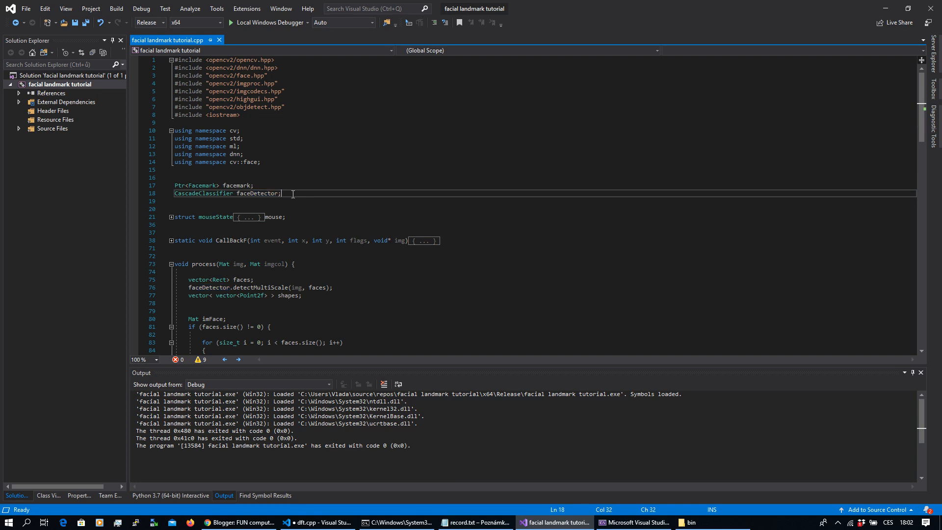
Review main's facemark loading of lbfmodel.yaml.txt and the haarcascade file loaded into faceDetector.
scroll(down, 3)
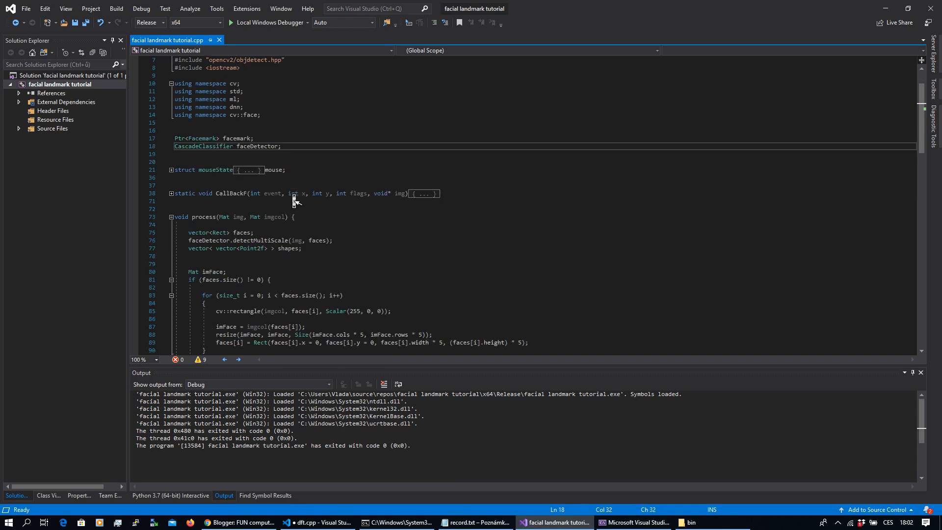
scroll(down, 3)
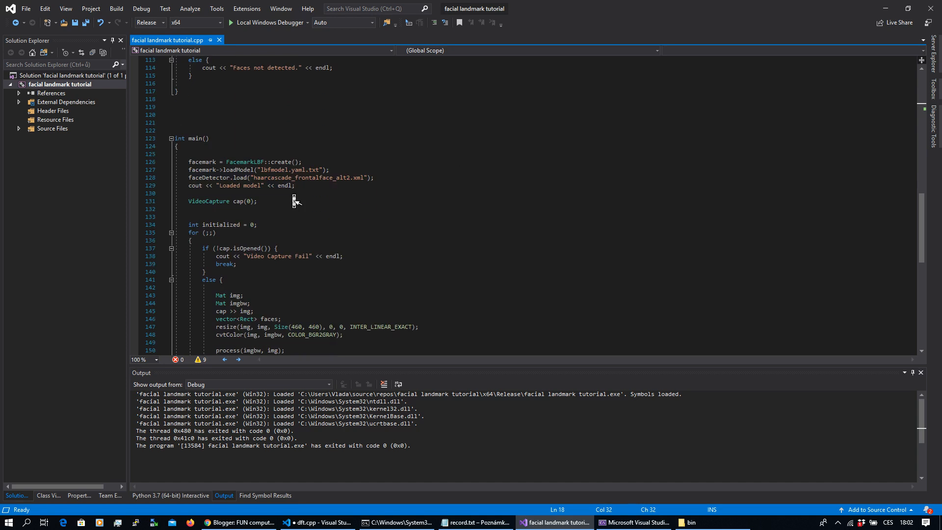
scroll(down, 3)
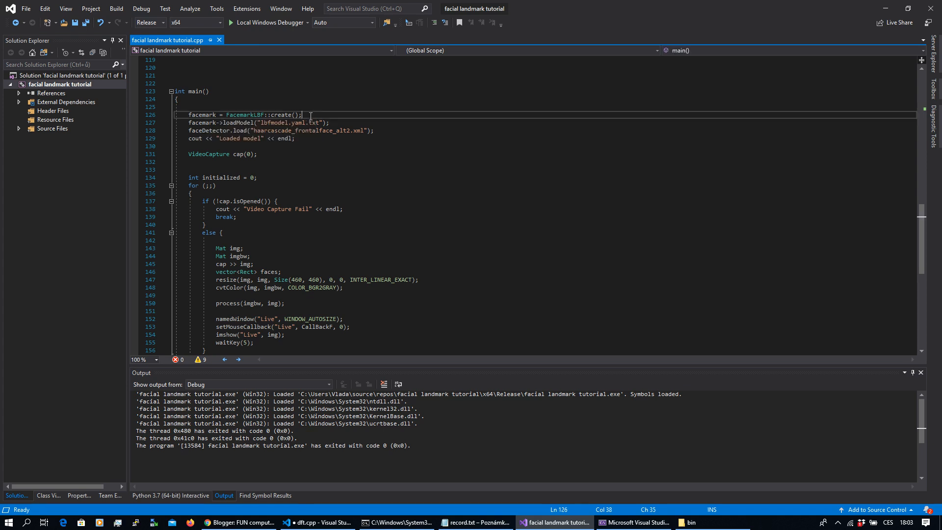
mouse_move(328, 115)
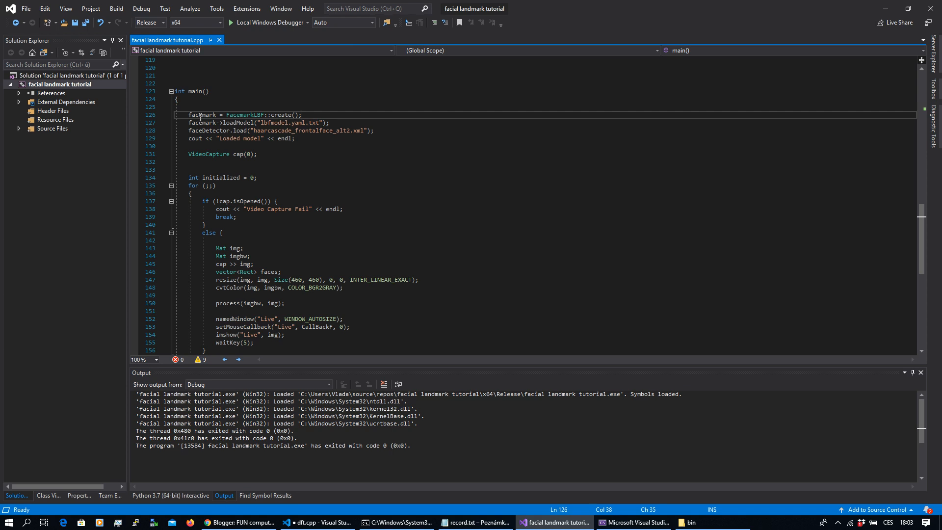
double_click(203, 115)
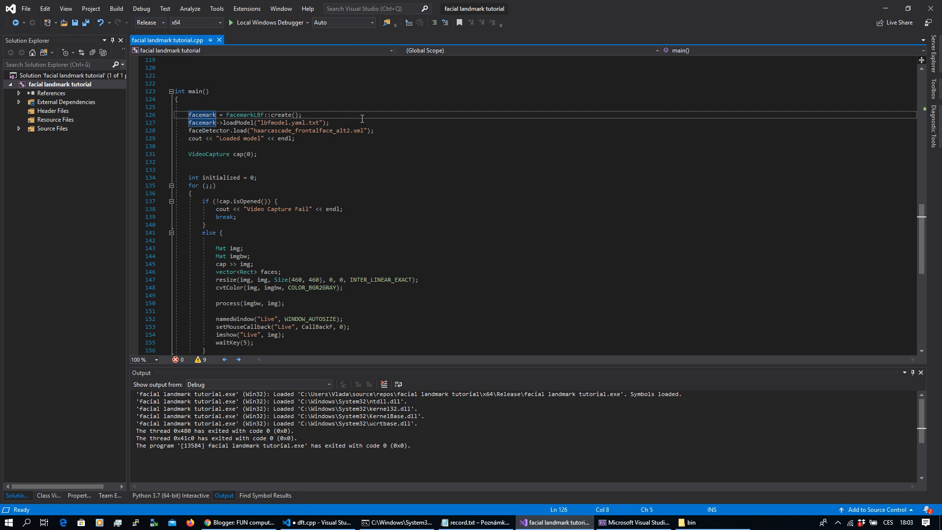
click(297, 123)
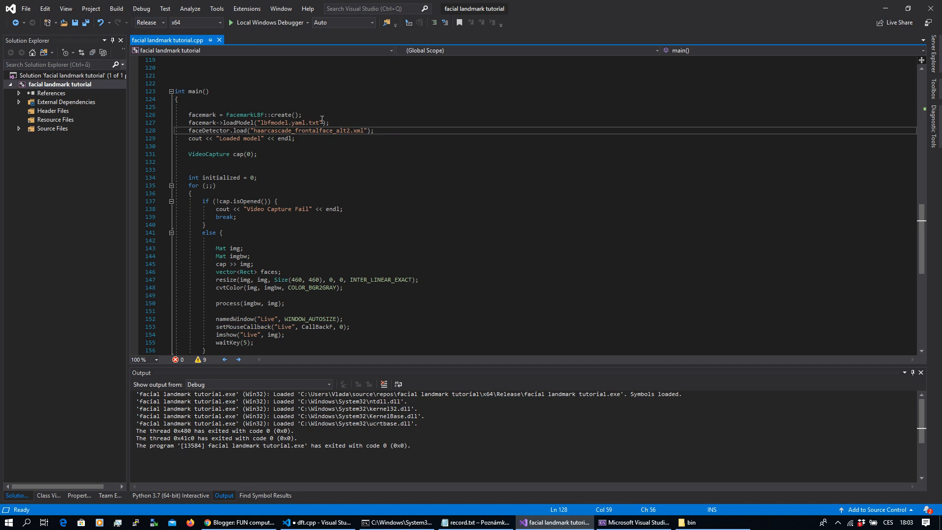
double_click(286, 122)
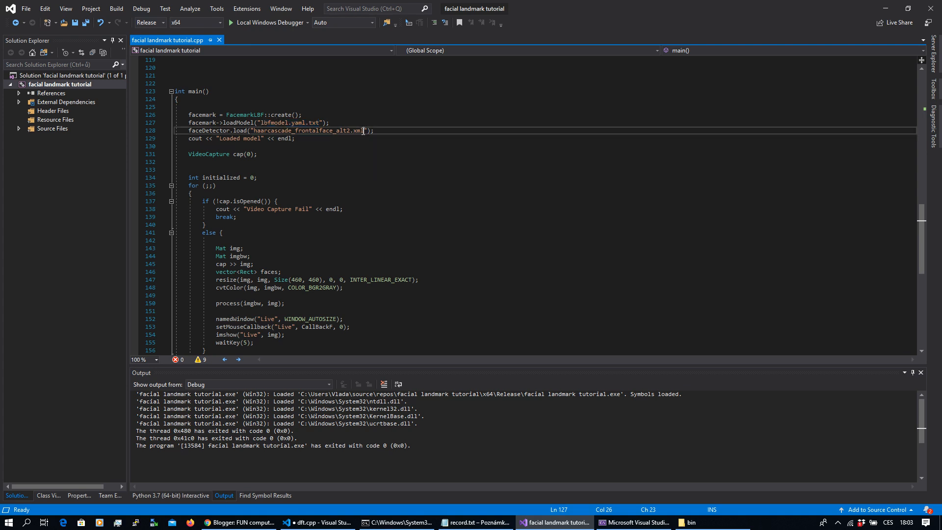
double_click(306, 131)
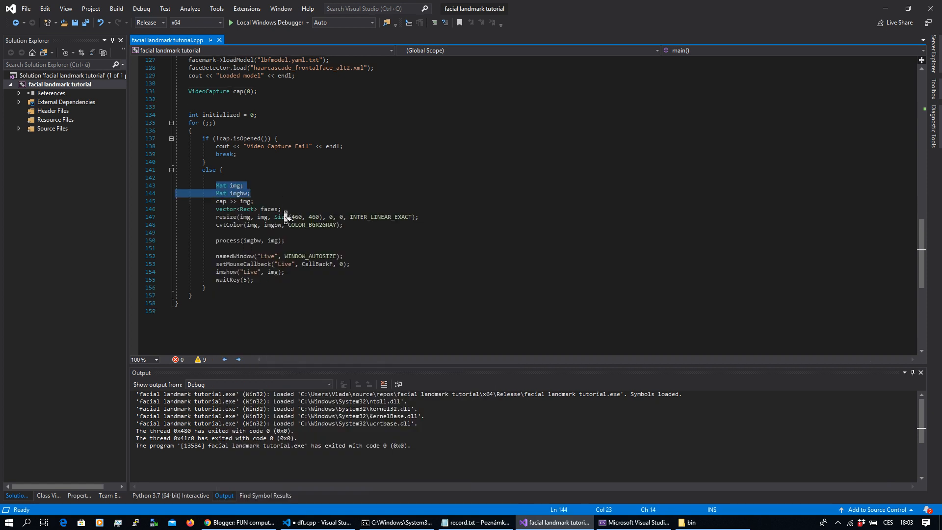
Delete the unused vector<Rect> faces declaration, then review the process call and Live window creation.
click(220, 200)
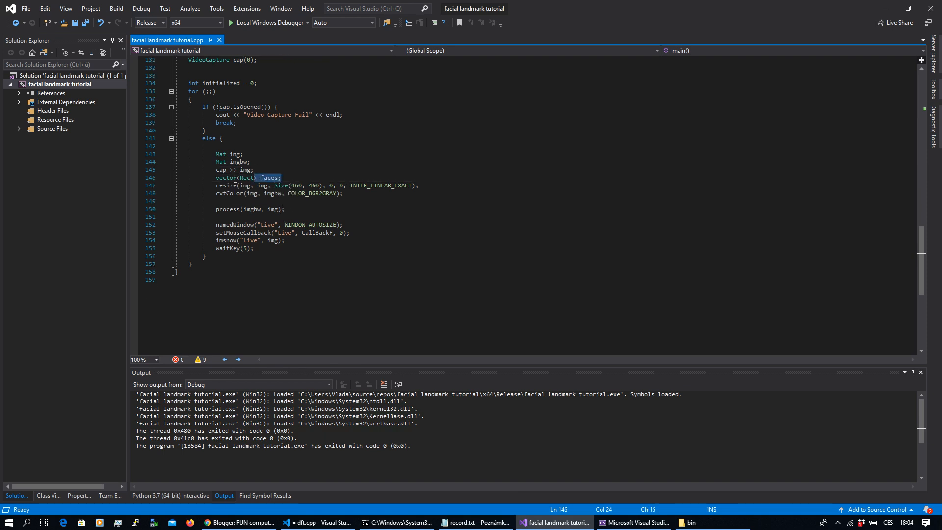
key(Delete)
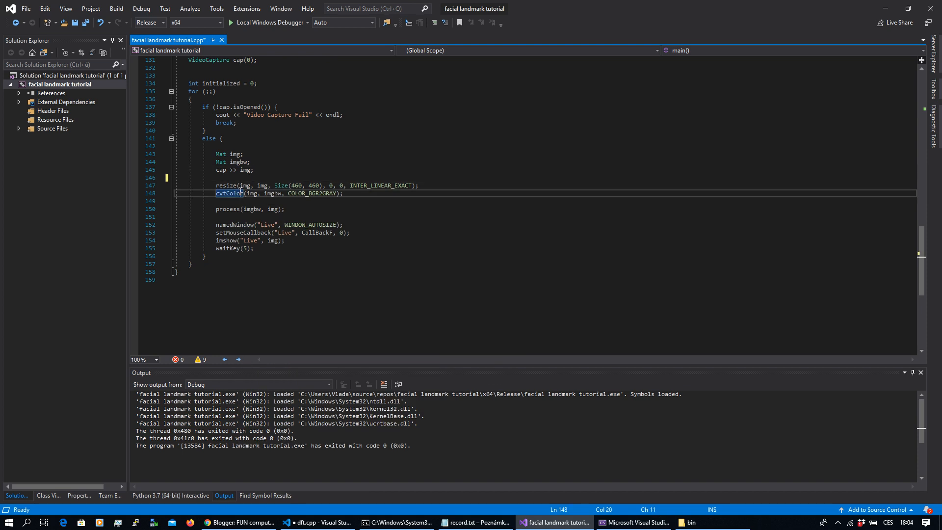
click(258, 194)
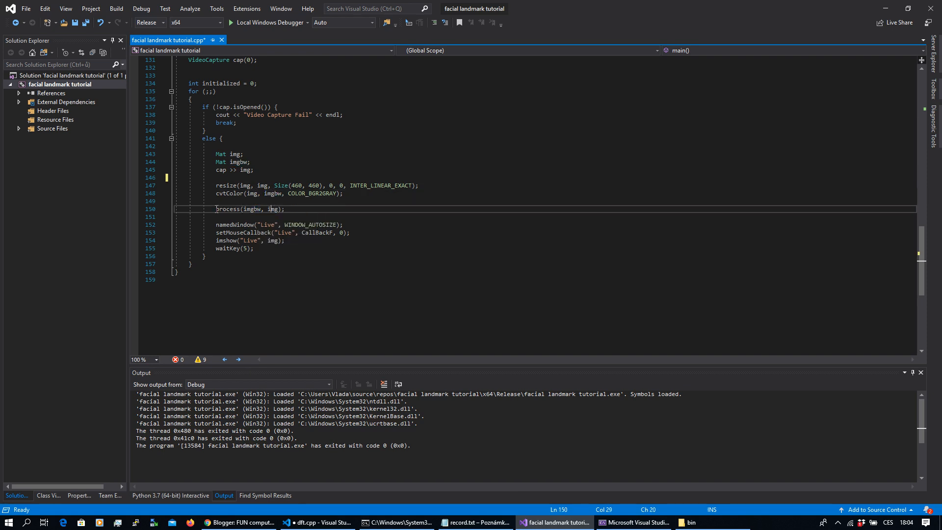
double_click(226, 208)
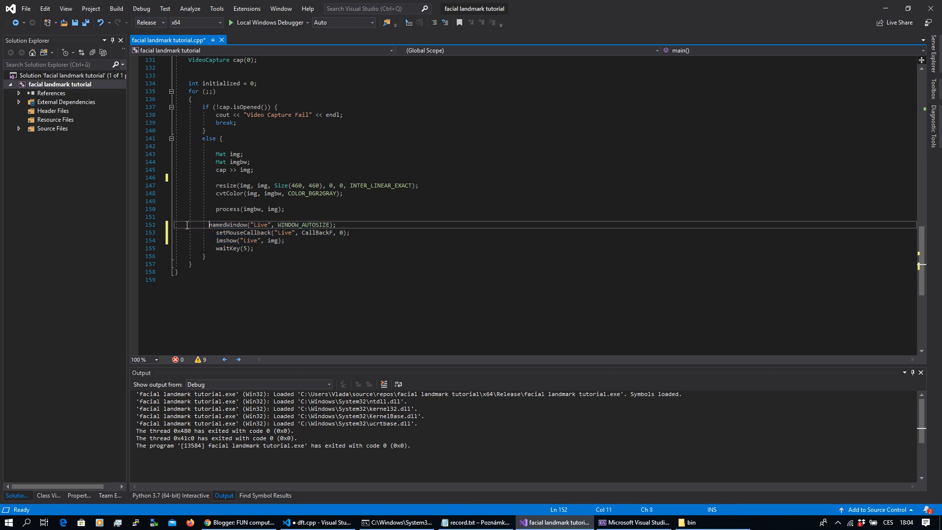
double_click(227, 209)
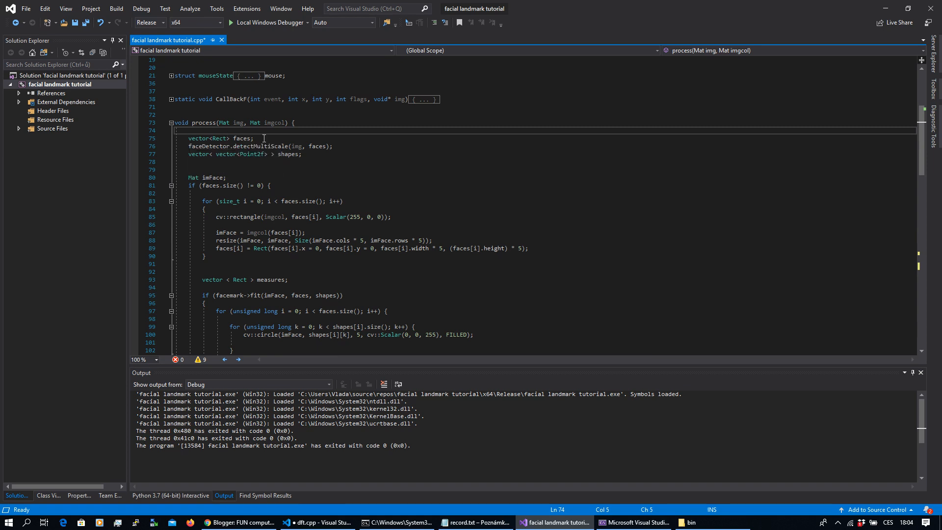
drag(193, 138, 253, 138)
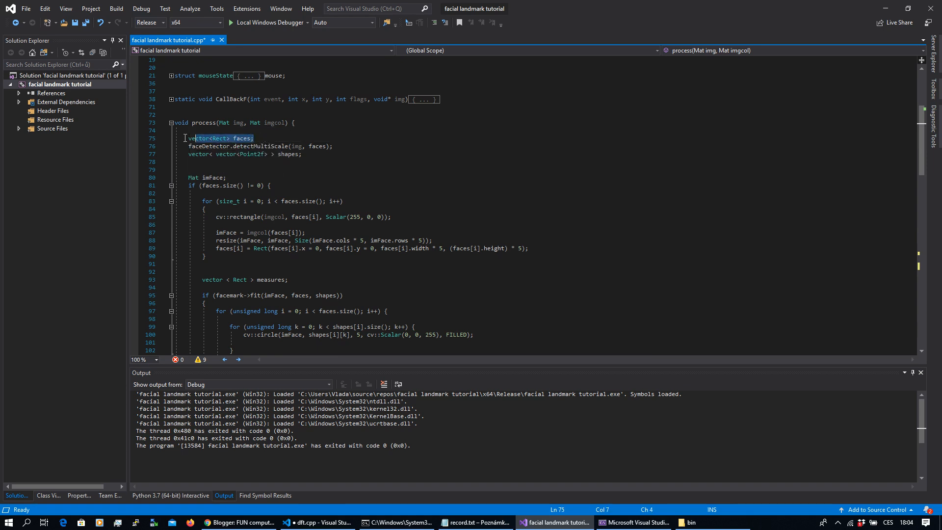
click(230, 139)
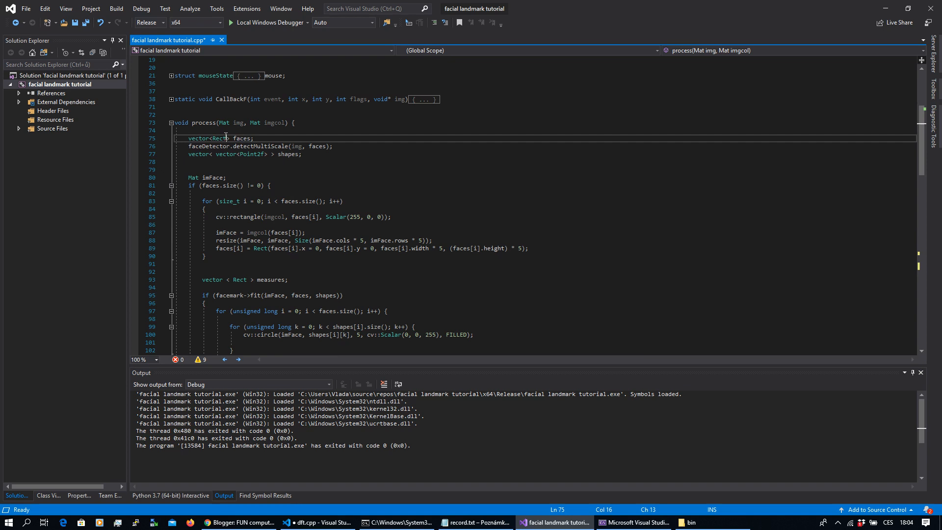
double_click(240, 139)
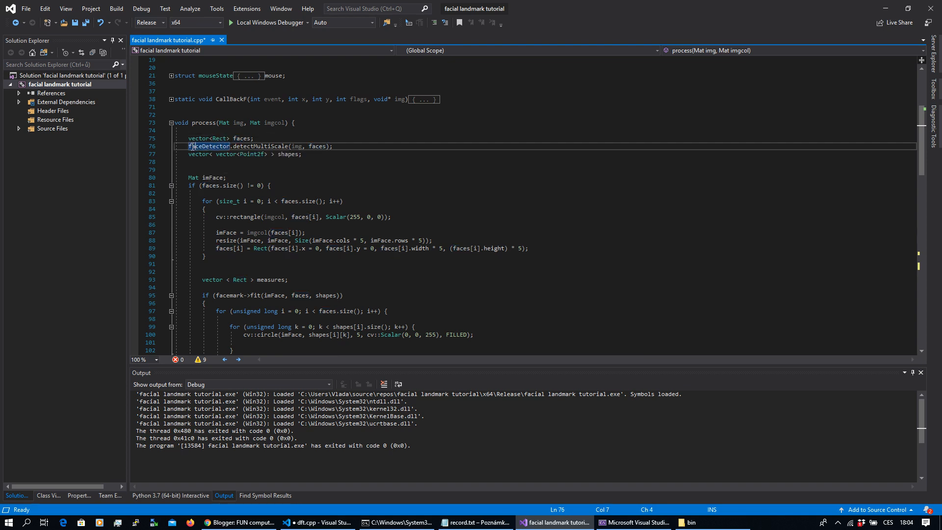
double_click(208, 147)
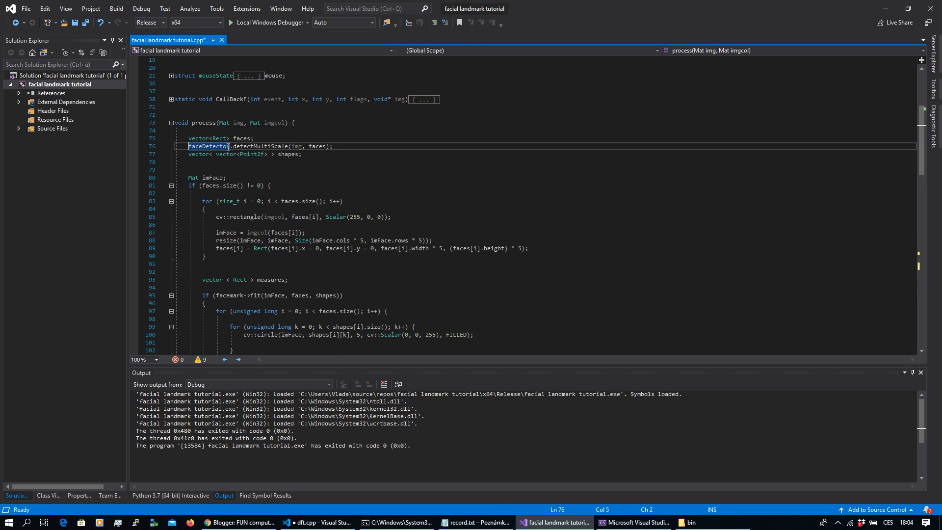
double_click(319, 147)
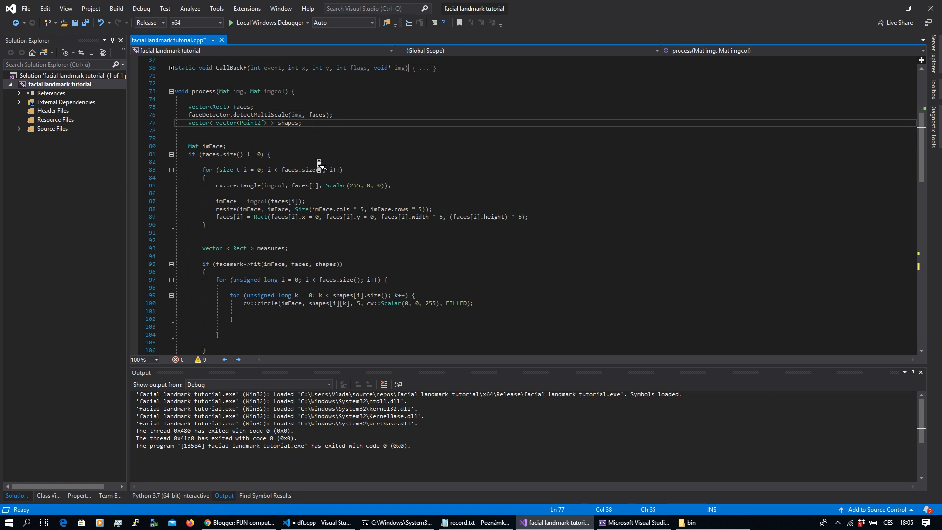
mouse_move(295, 170)
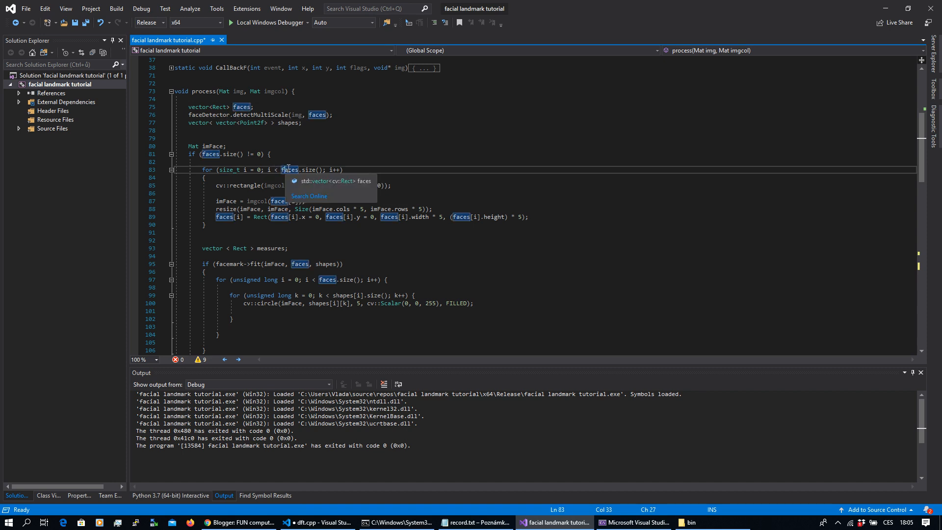
mouse_move(311, 170)
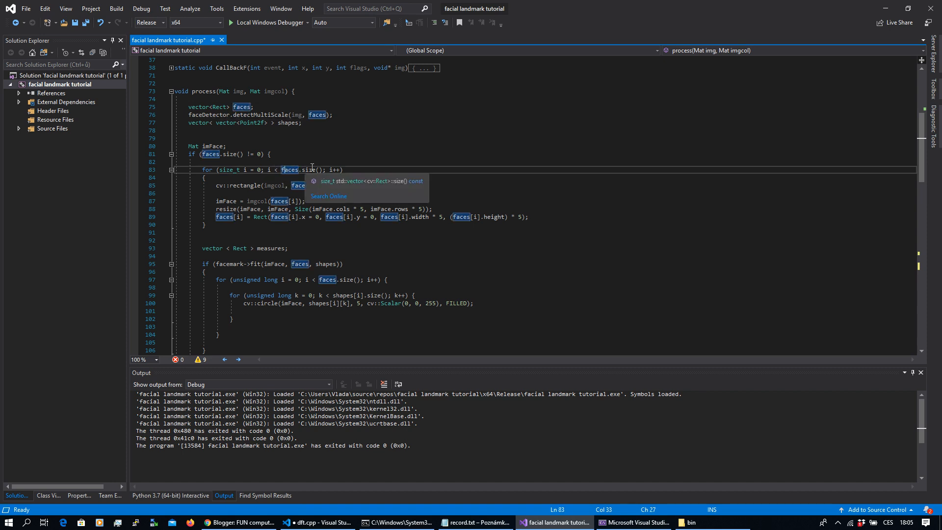
click(319, 170)
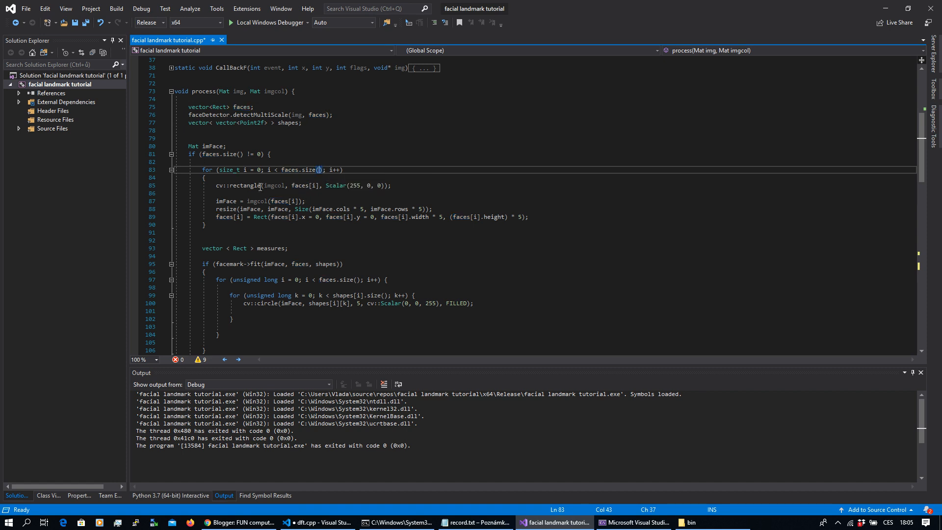
click(190, 154)
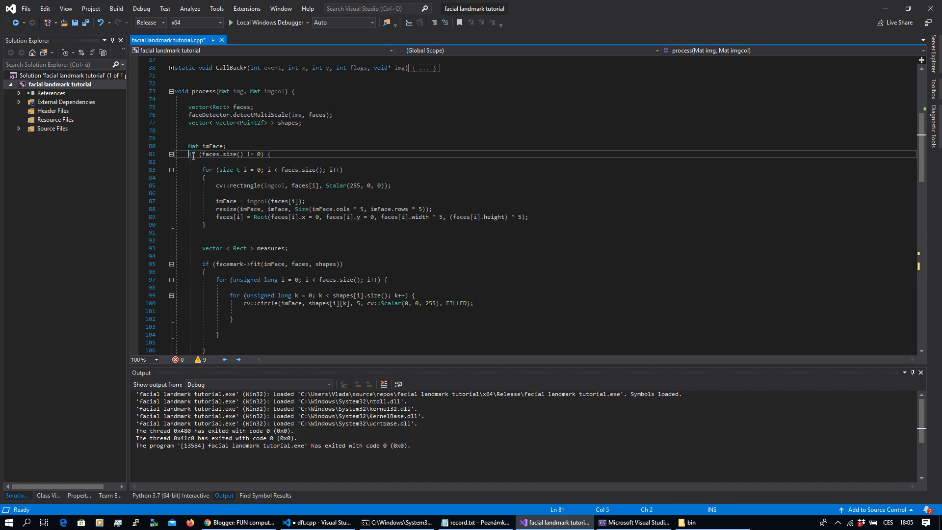
drag(189, 154, 207, 225)
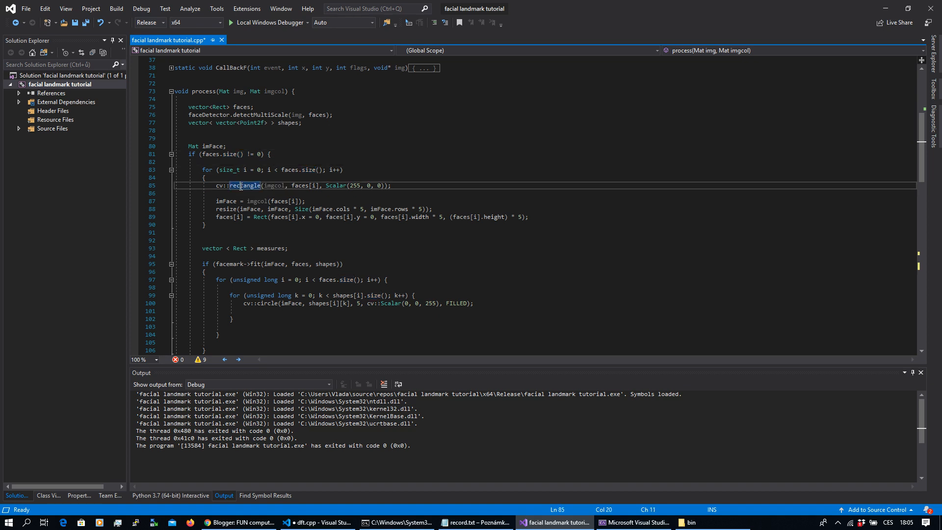
click(327, 186)
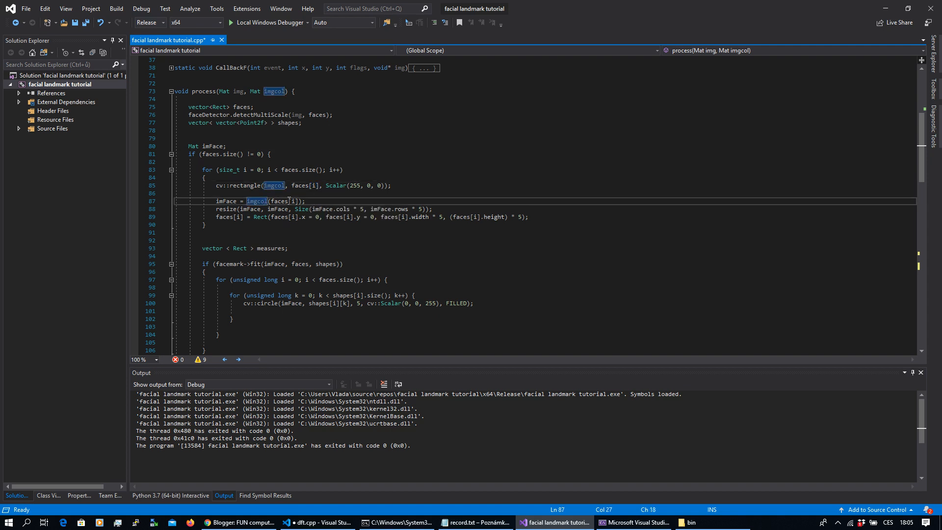
double_click(257, 200)
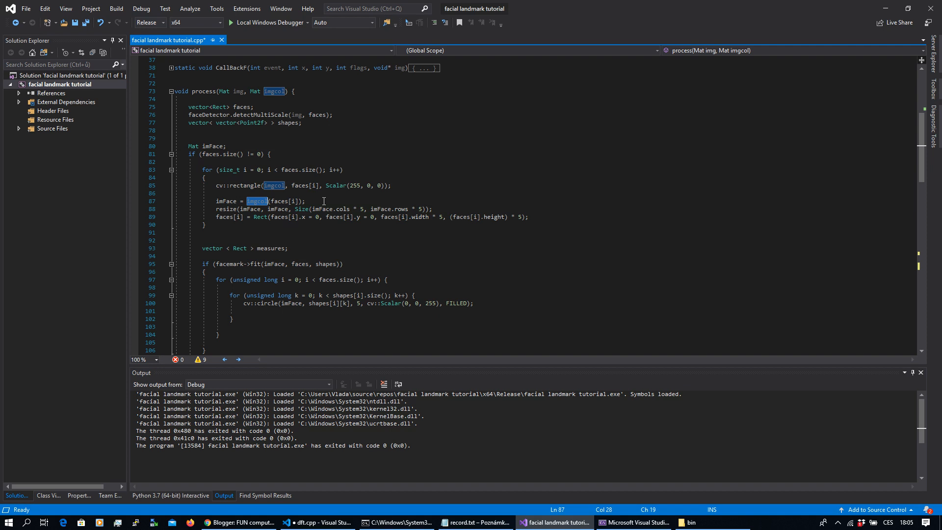
mouse_move(337, 209)
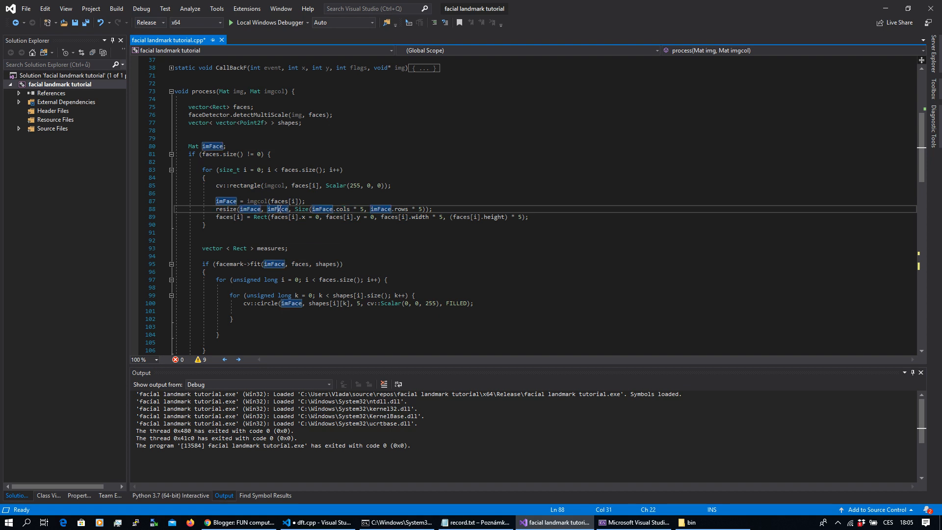
mouse_move(408, 204)
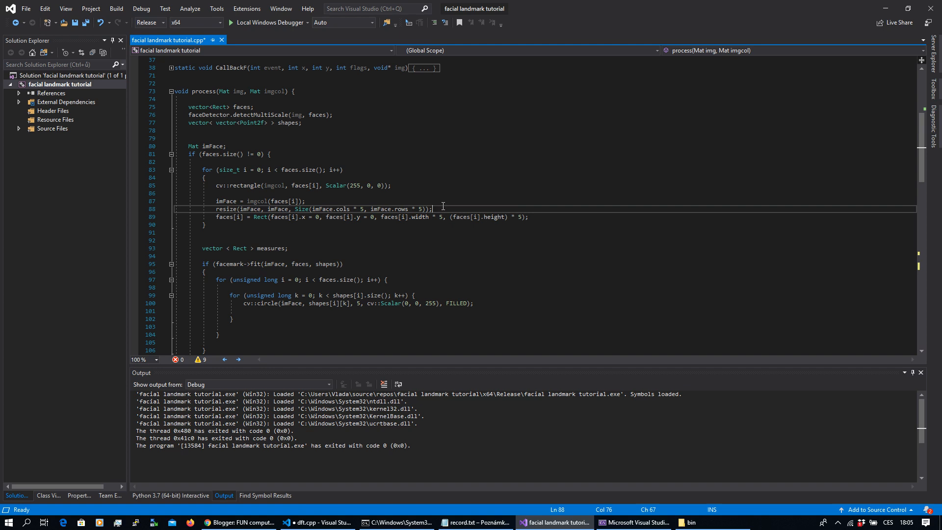
click(534, 217)
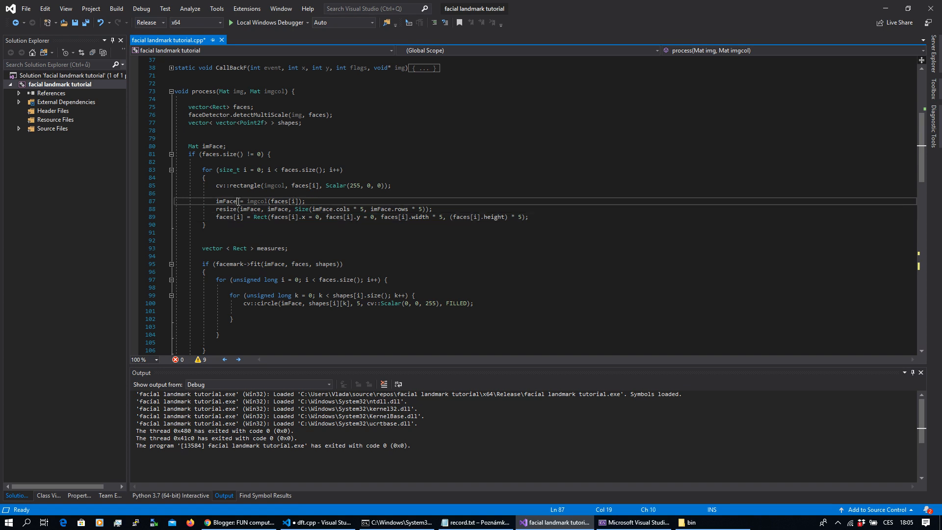
click(319, 217)
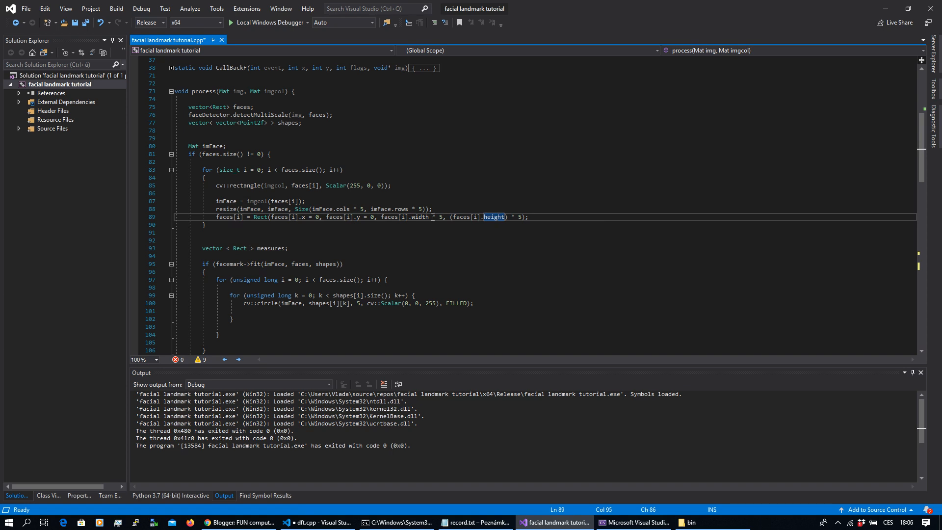
click(296, 208)
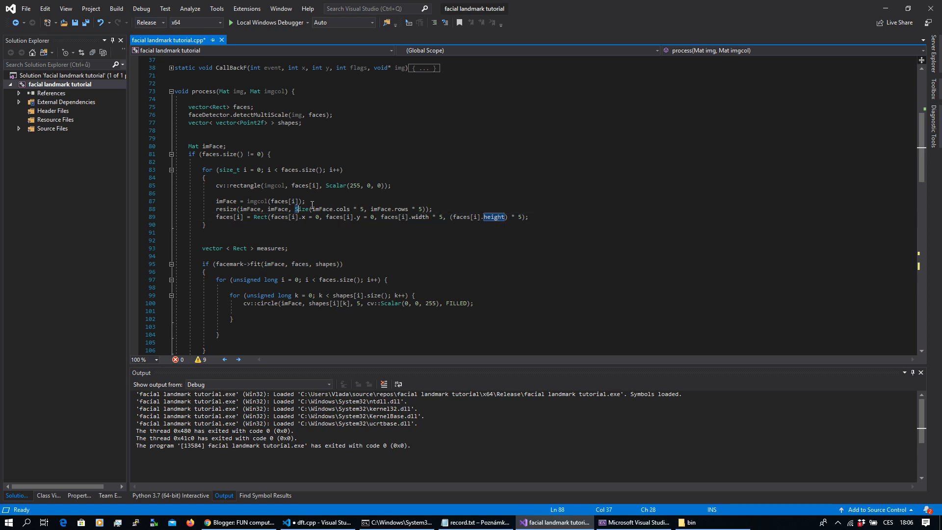
drag(295, 208, 422, 208)
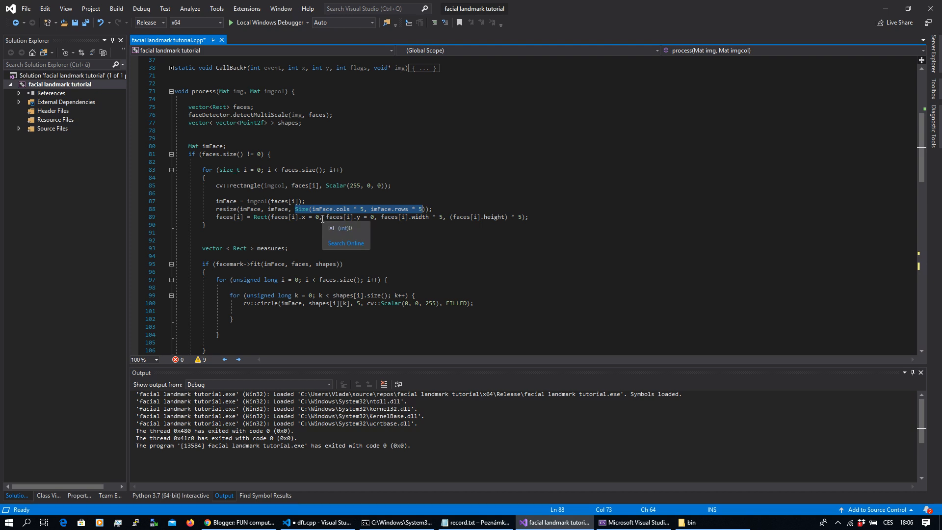
mouse_move(320, 219)
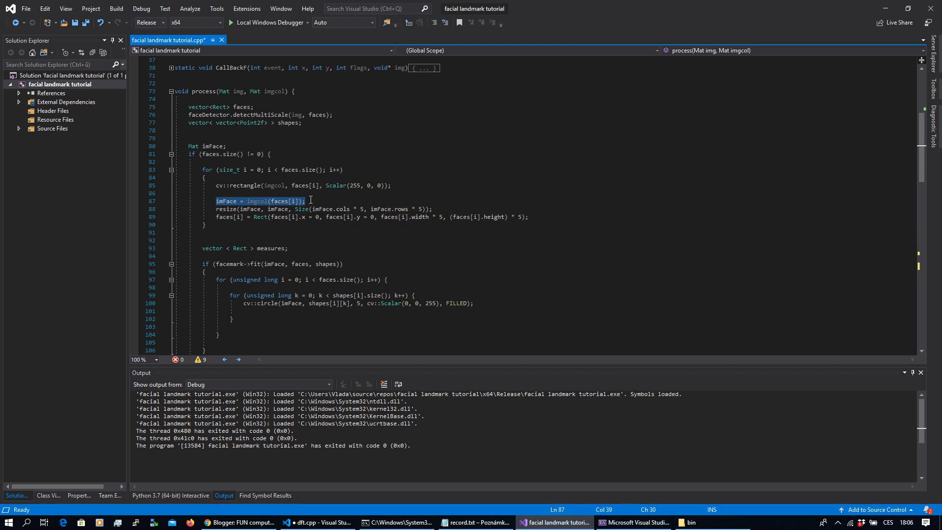
mouse_move(334, 199)
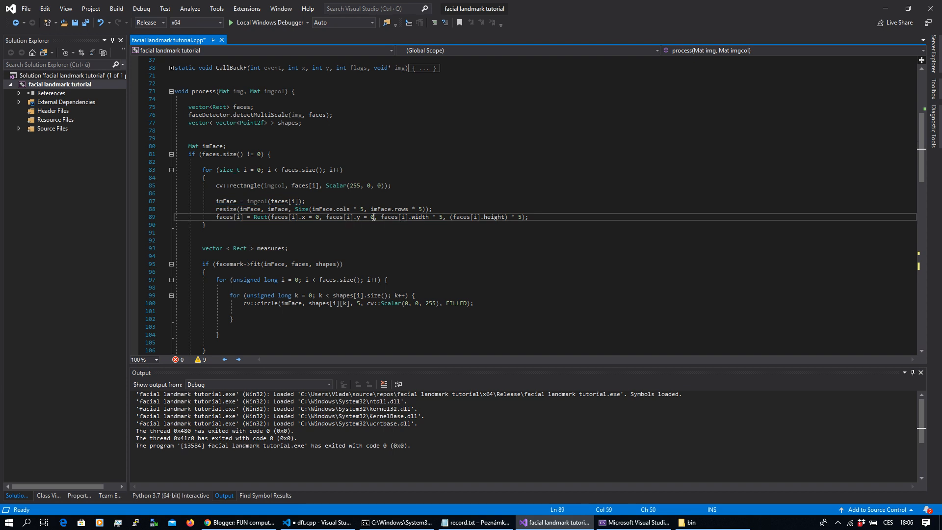
mouse_move(421, 217)
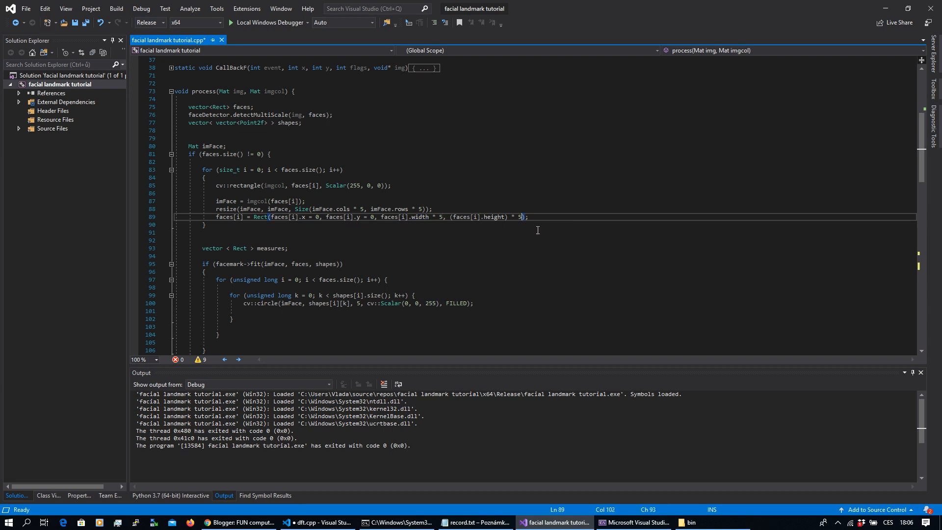
click(538, 217)
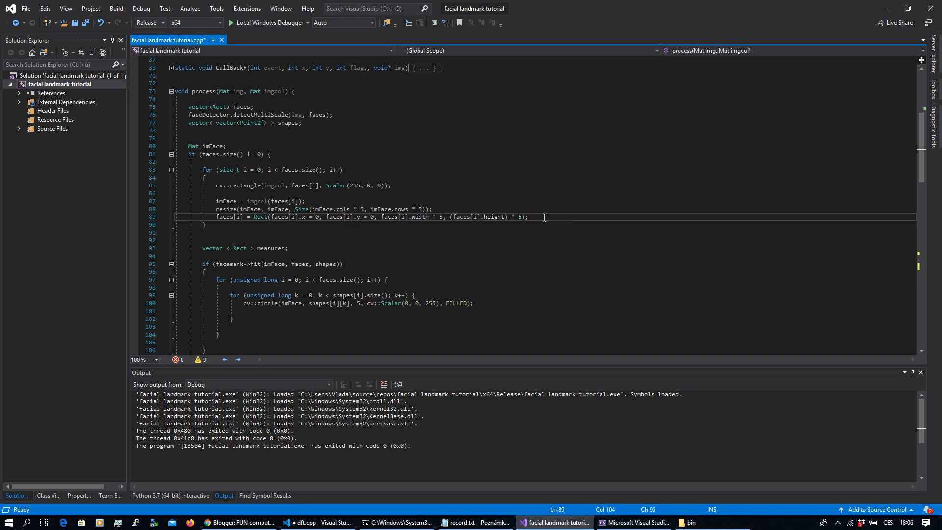
mouse_move(543, 217)
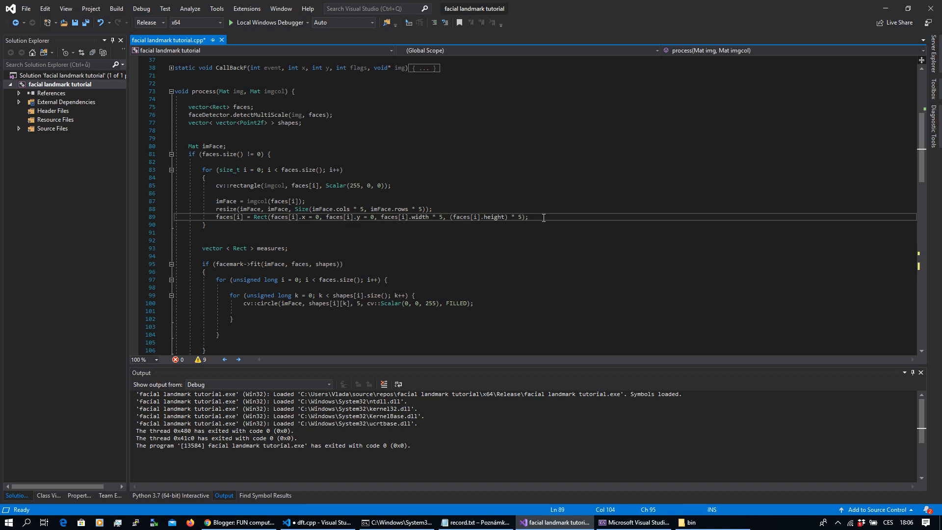
Declare vector< vector<Point2f> > shapes just before the facemark fit call in process.
scroll(down, 3)
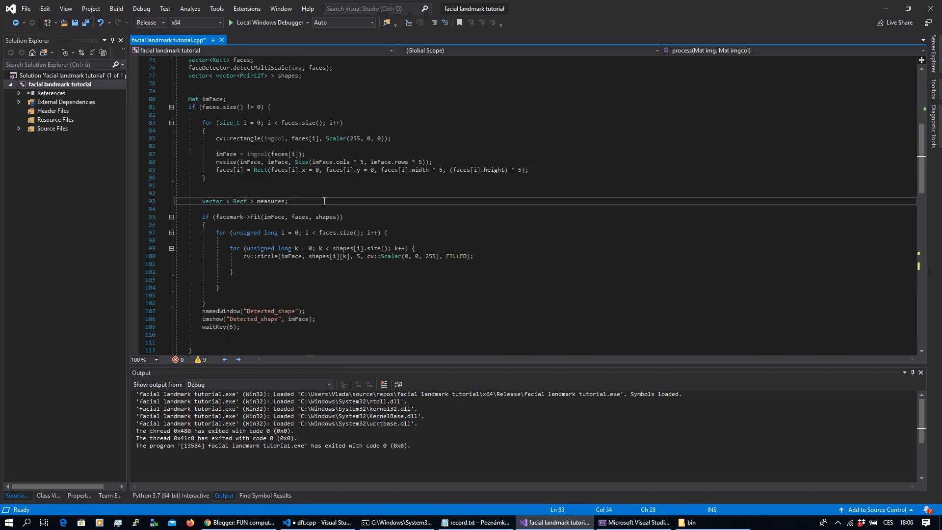
mouse_move(288, 76)
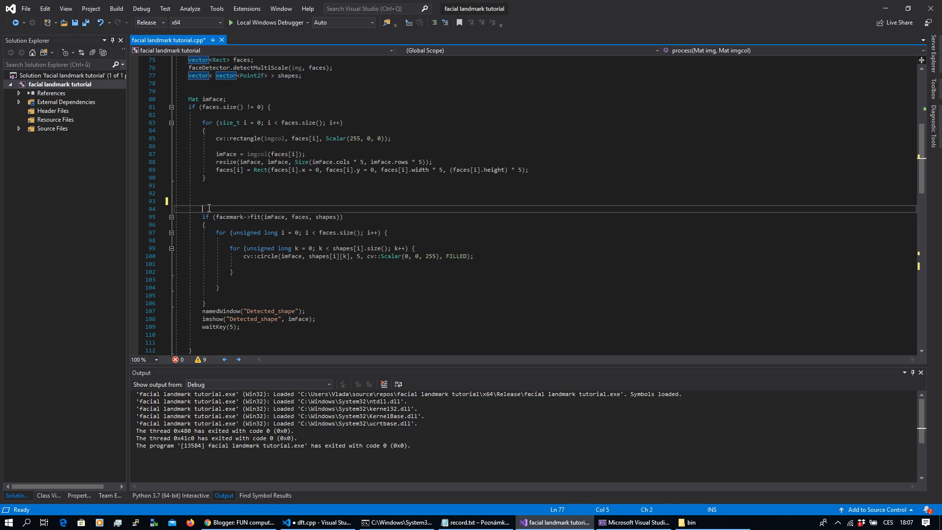
text(vector< vector<Point2f> > shapes;)
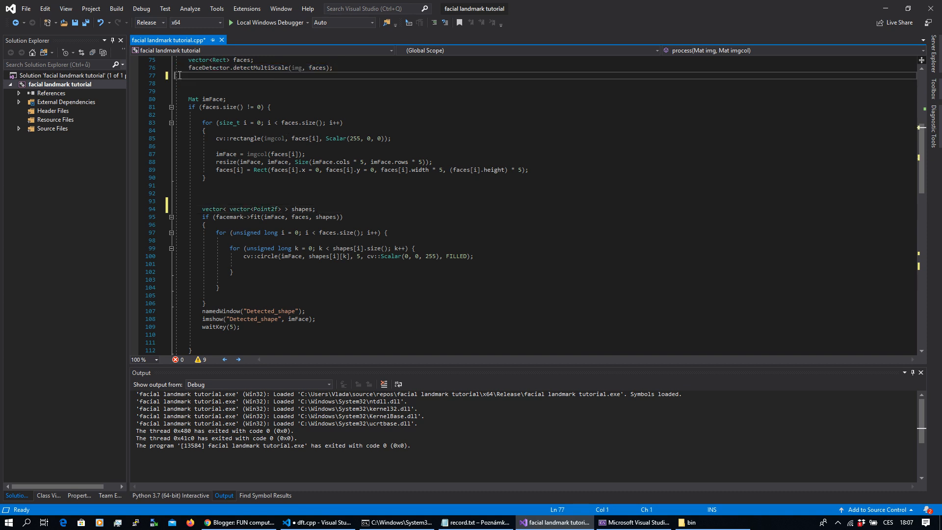
mouse_move(270, 217)
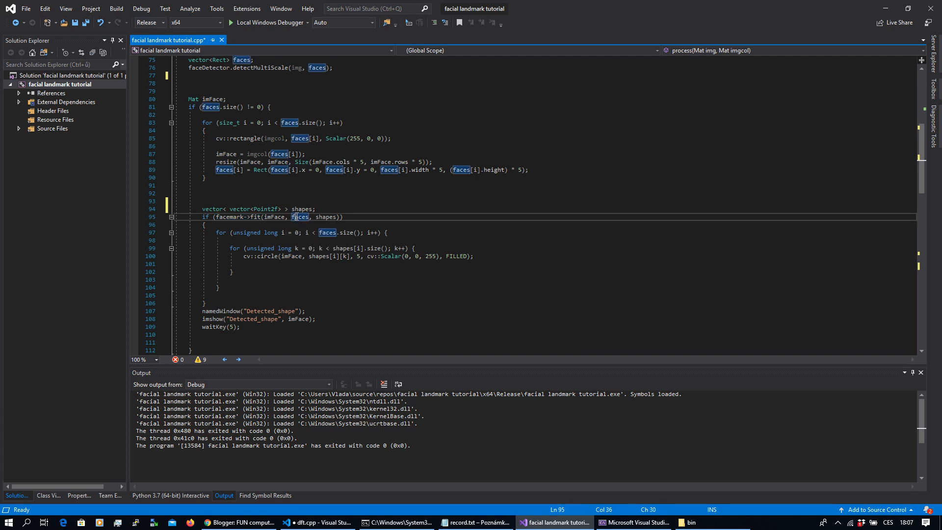
mouse_move(361, 202)
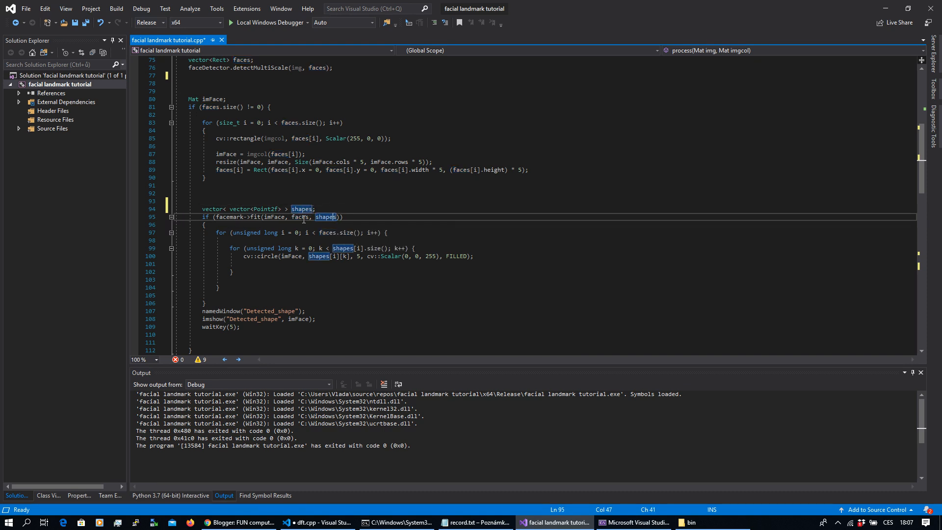
click(302, 217)
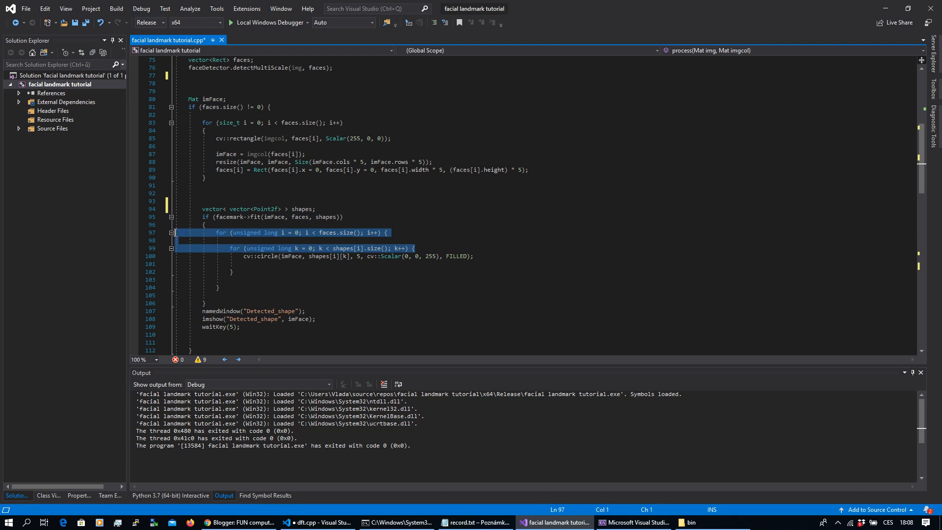
Walk through the loop drawing each detected face's landmark points.
click(382, 229)
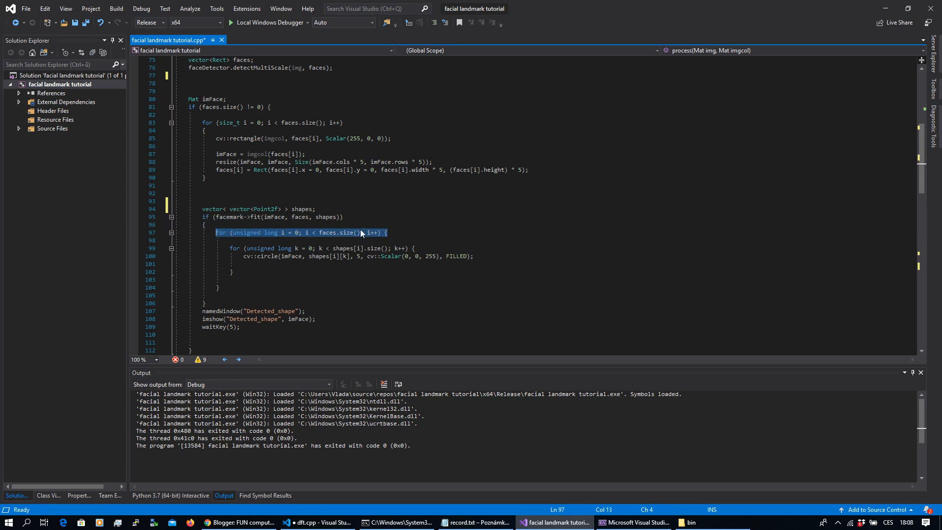
mouse_move(297, 217)
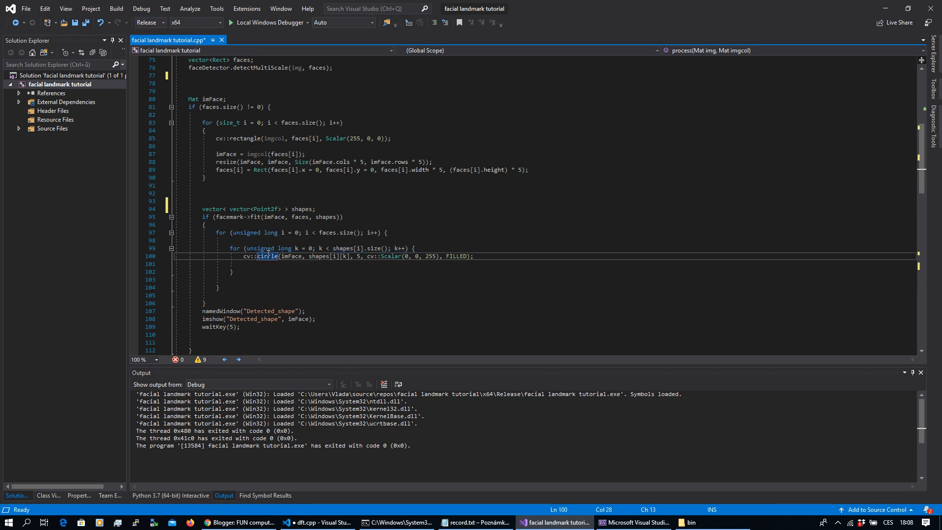
mouse_move(263, 256)
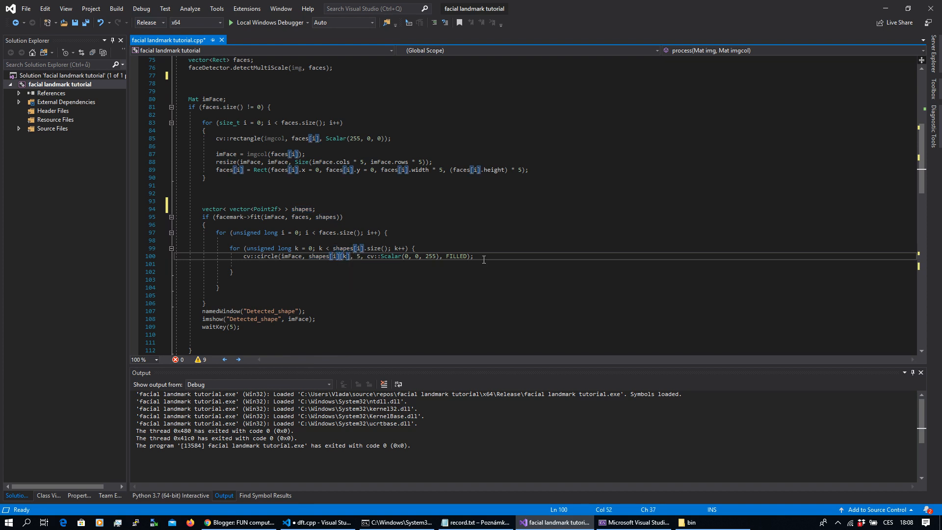
mouse_move(481, 251)
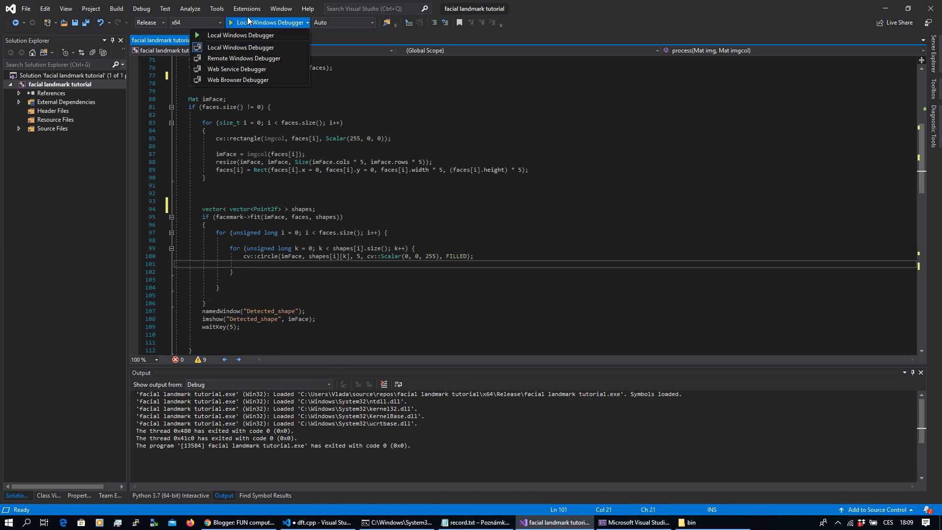
Build and run the project with Local Windows Debugger in Release x64.
click(241, 35)
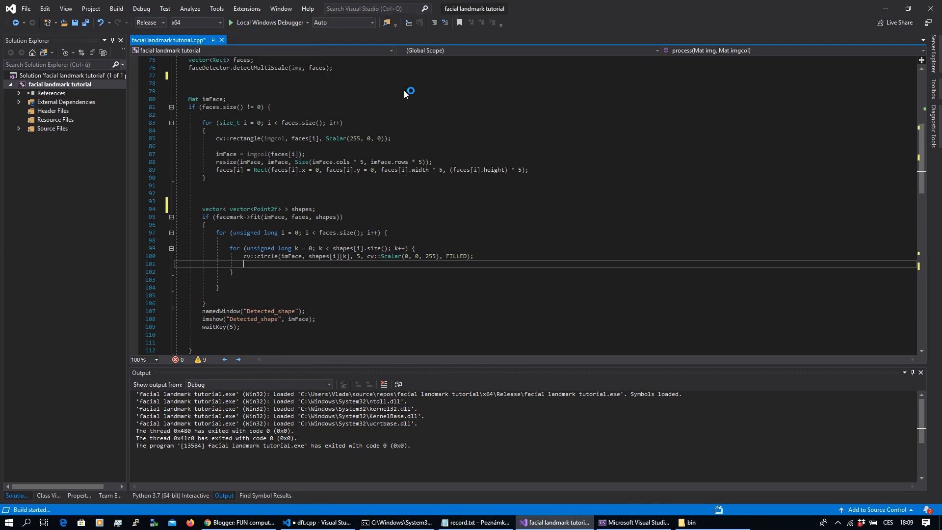
key(F7)
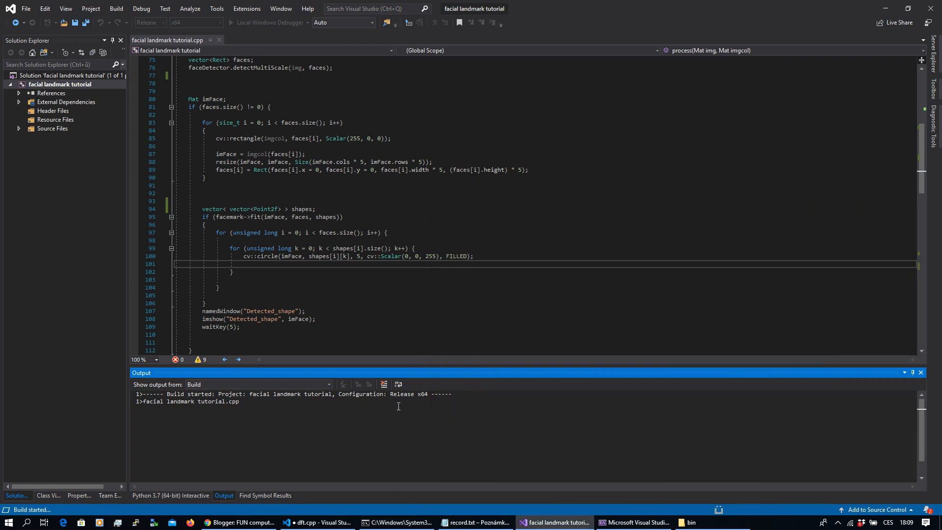
mouse_move(385, 273)
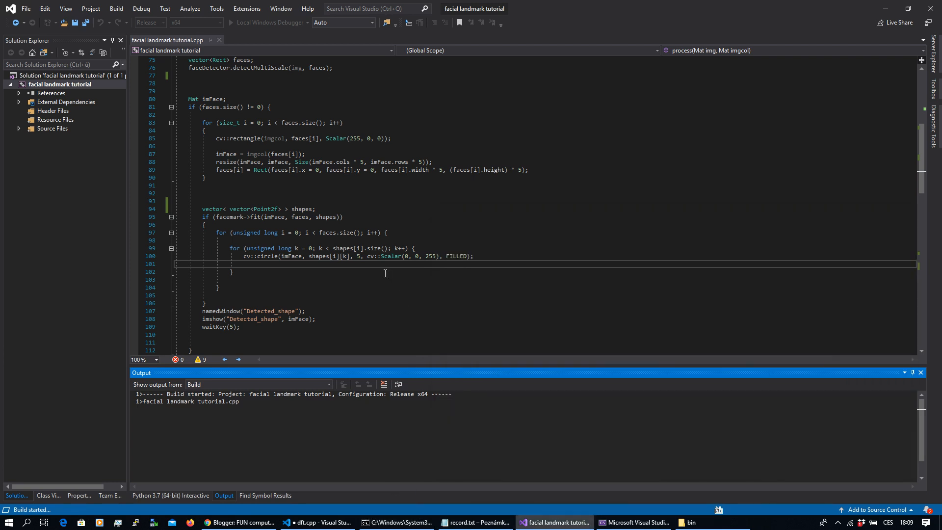